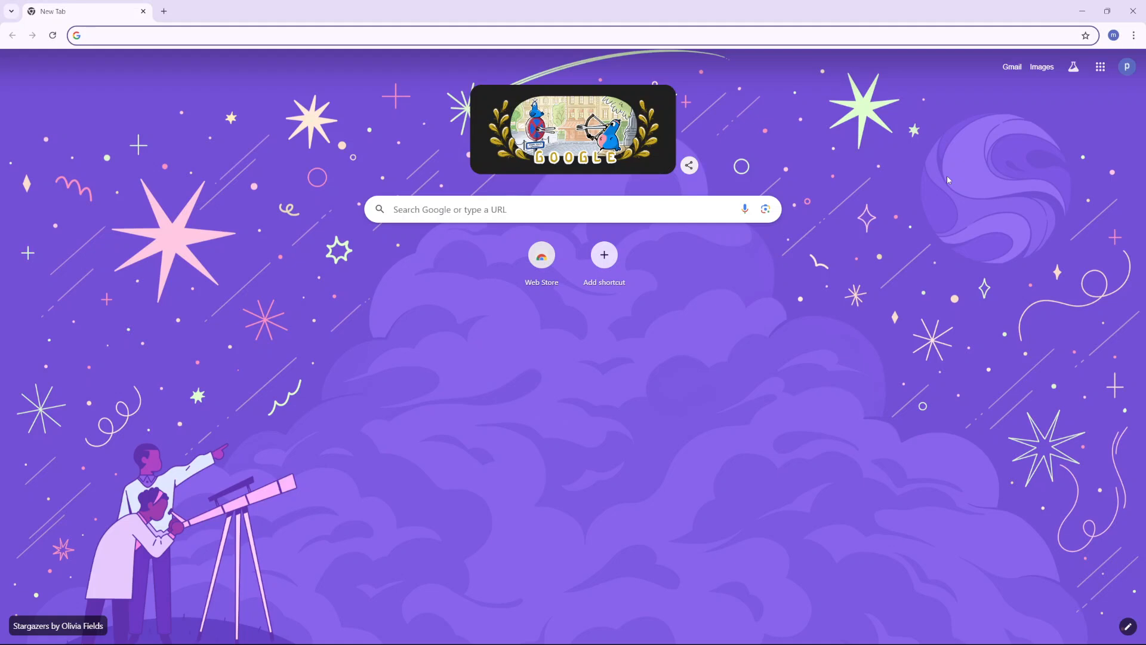
# From the New Tab page, go to the Gmail inbox and then its full General settings.
pyautogui.click(1011, 66)
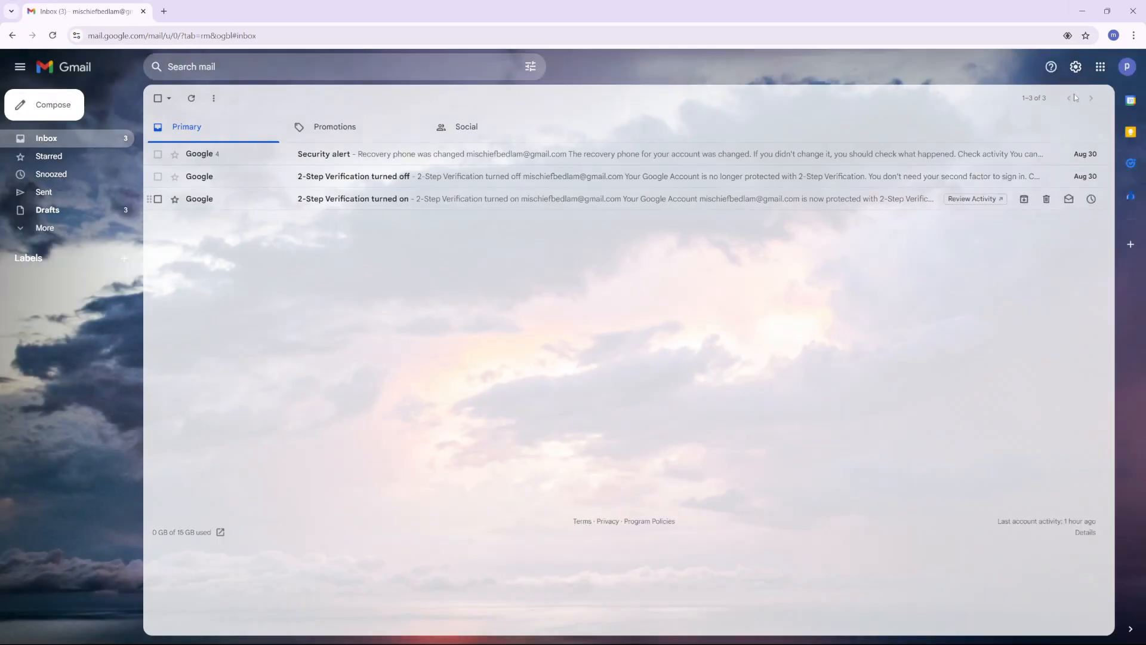
pyautogui.moveTo(1076, 67)
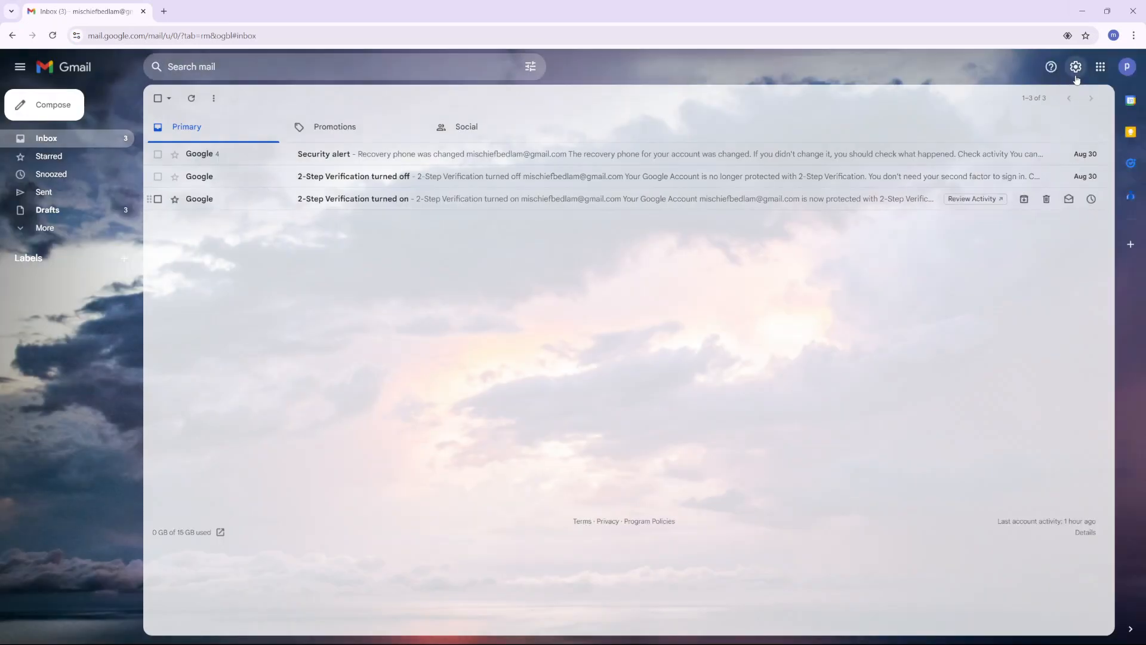
pyautogui.click(1076, 67)
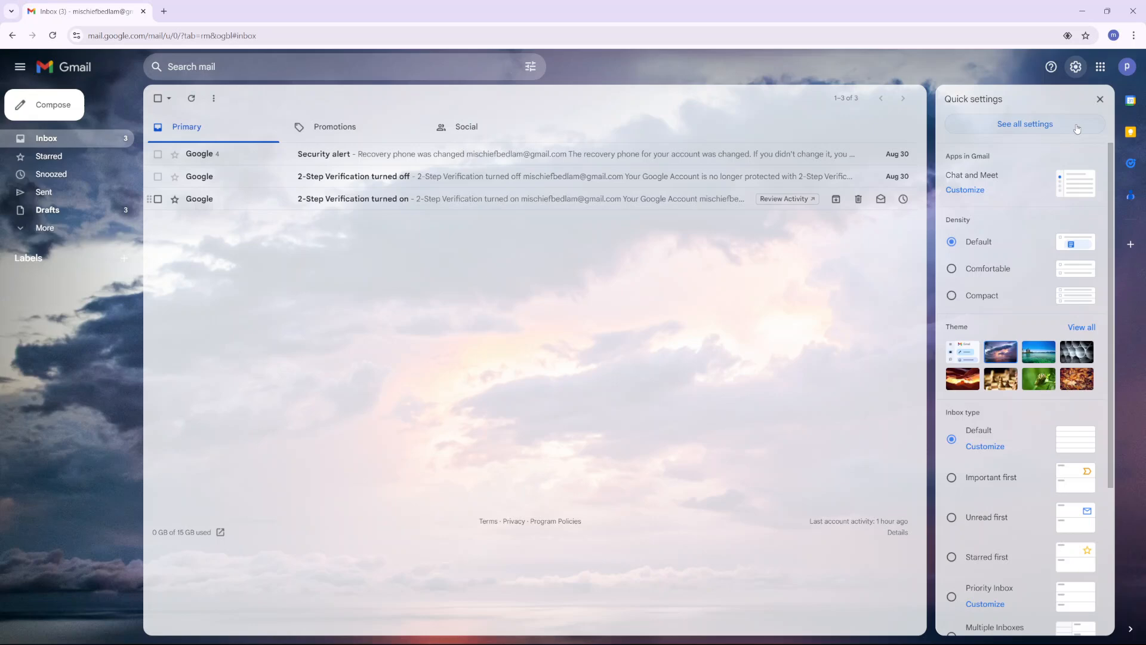
pyautogui.click(1025, 123)
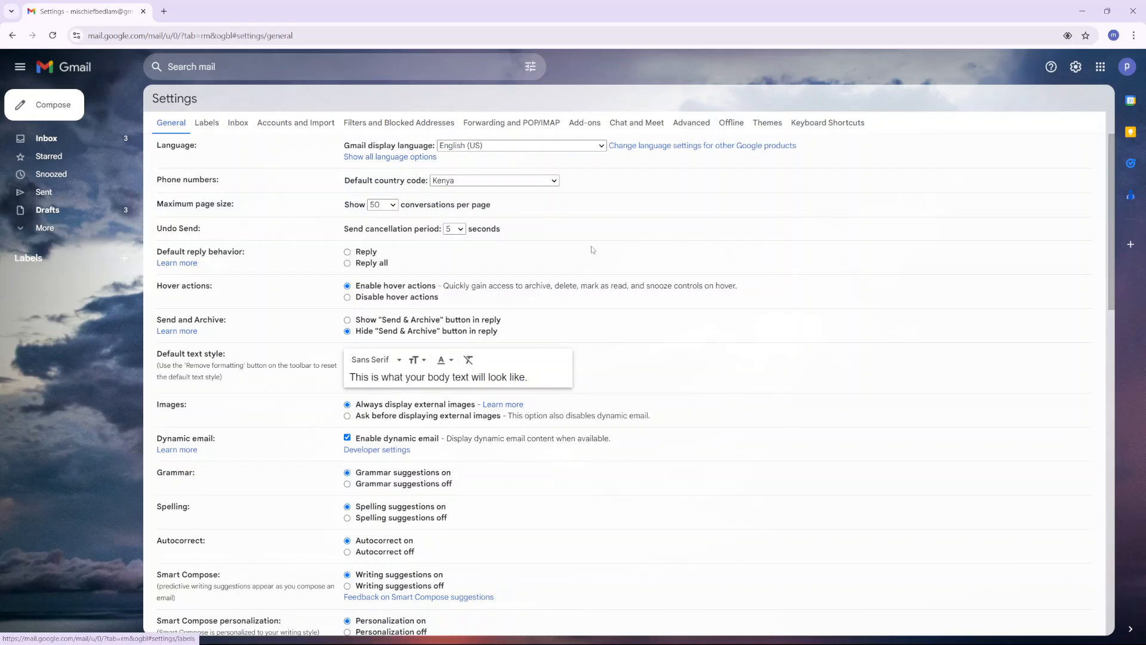
# Choose Grammar suggestions off, save the changes, and return to settings to verify.
pyautogui.scroll(-3)
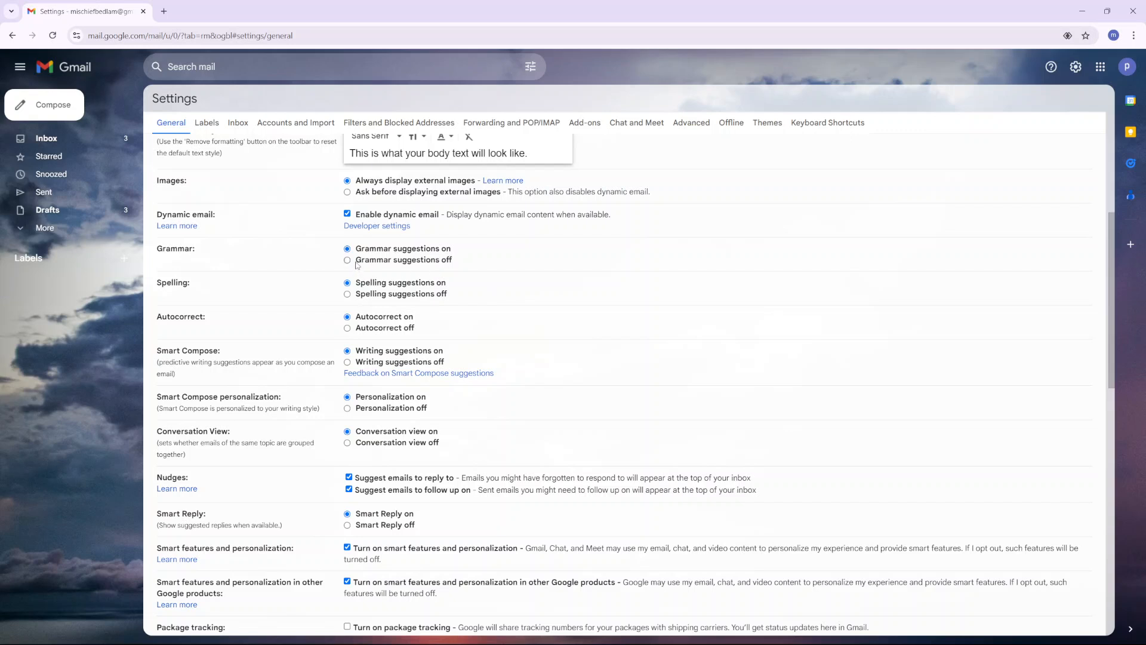
pyautogui.click(348, 260)
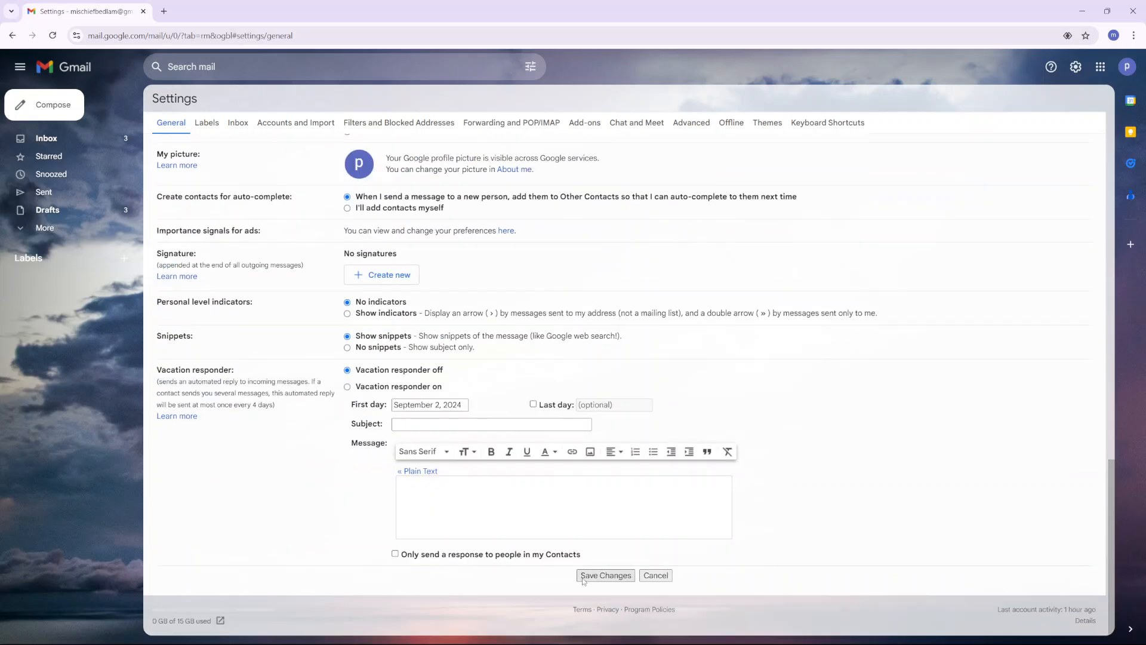
pyautogui.click(606, 576)
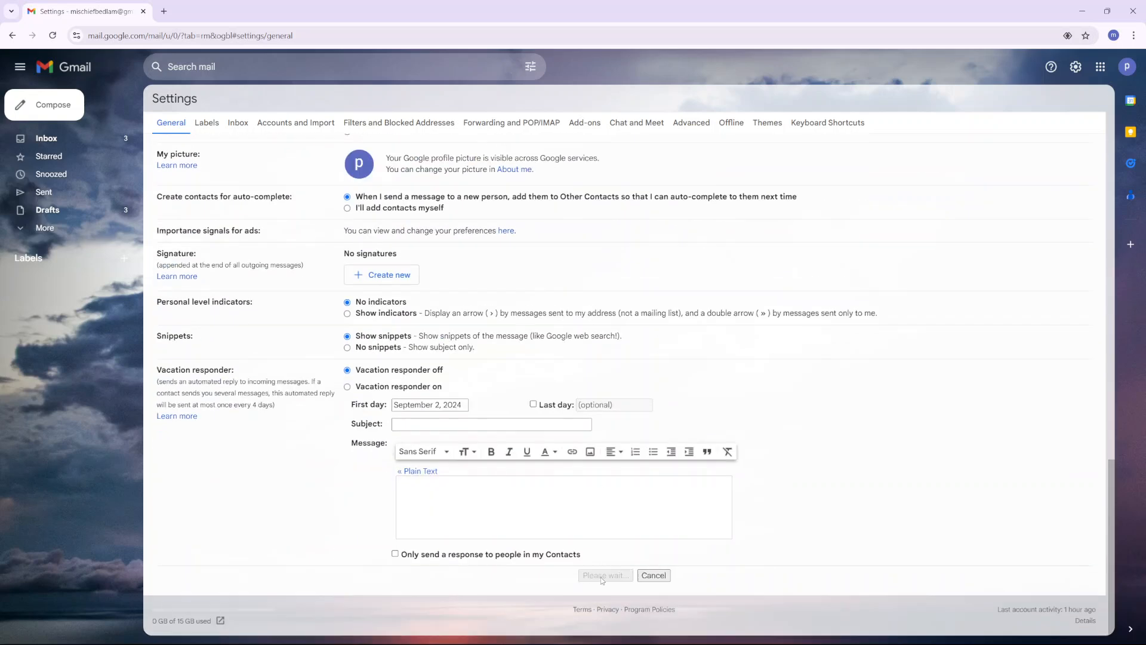
pyautogui.click(605, 576)
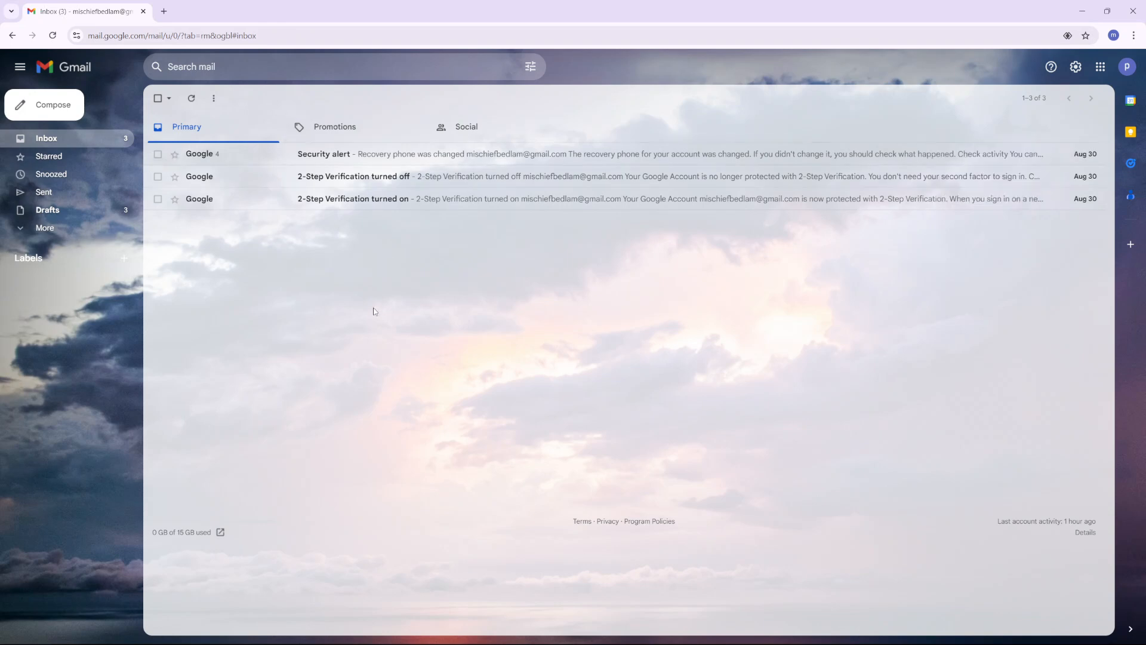
pyautogui.moveTo(1028, 82)
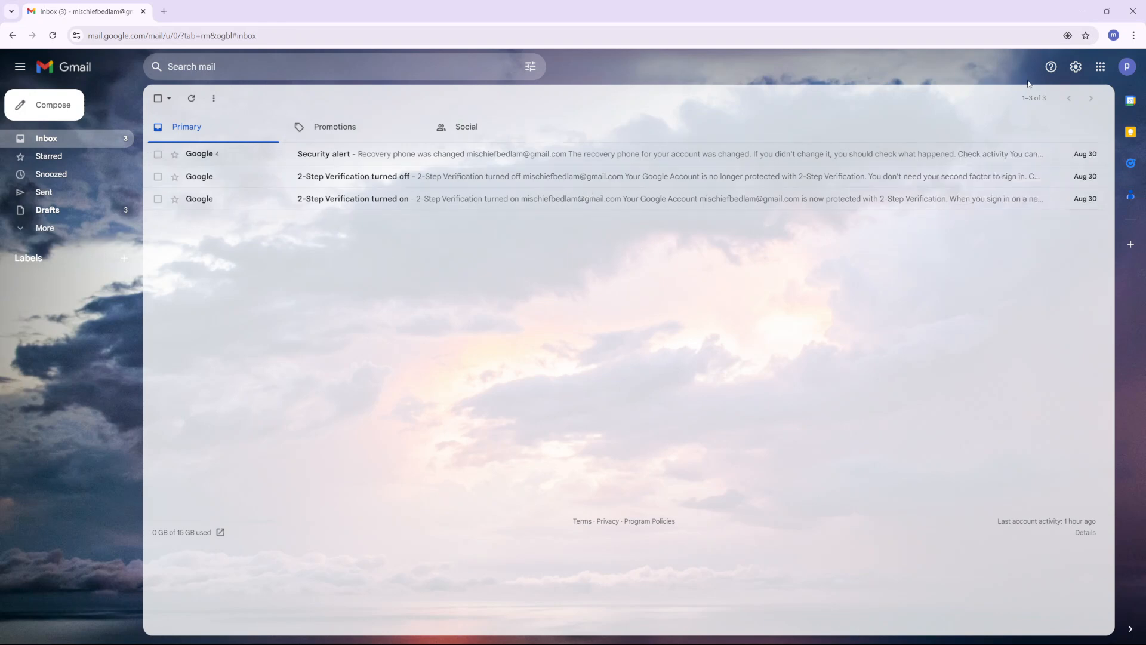
pyautogui.click(1076, 67)
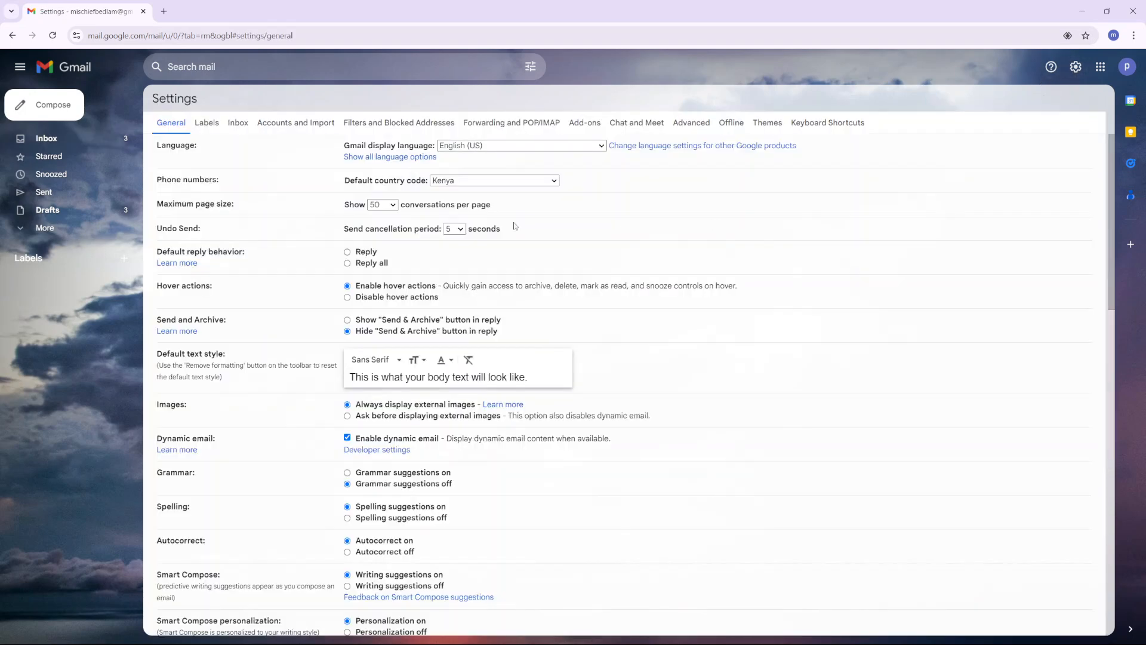
# Choose Grammar suggestions on and save, landing back in the inbox.
pyautogui.scroll(-3)
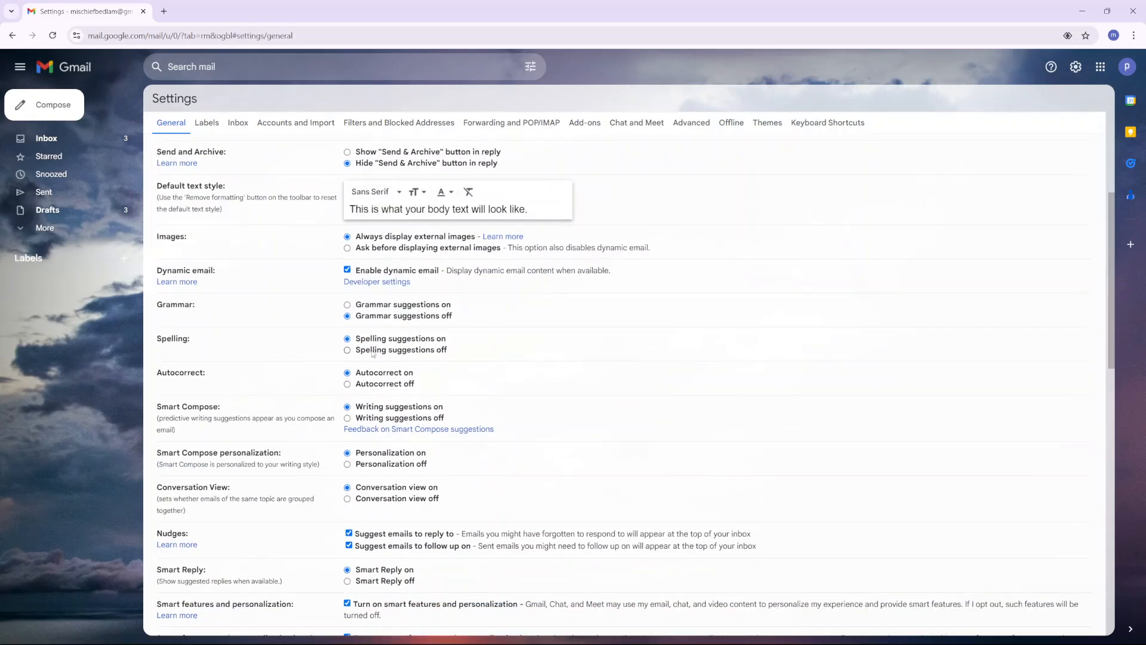
pyautogui.click(347, 305)
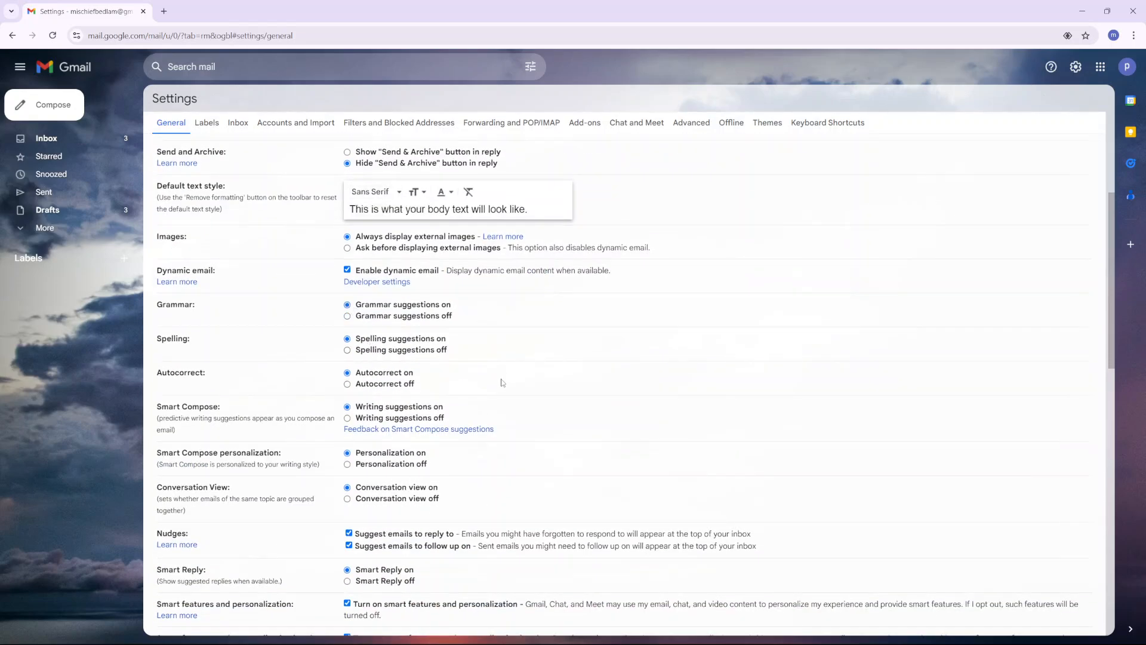
pyautogui.scroll(-3)
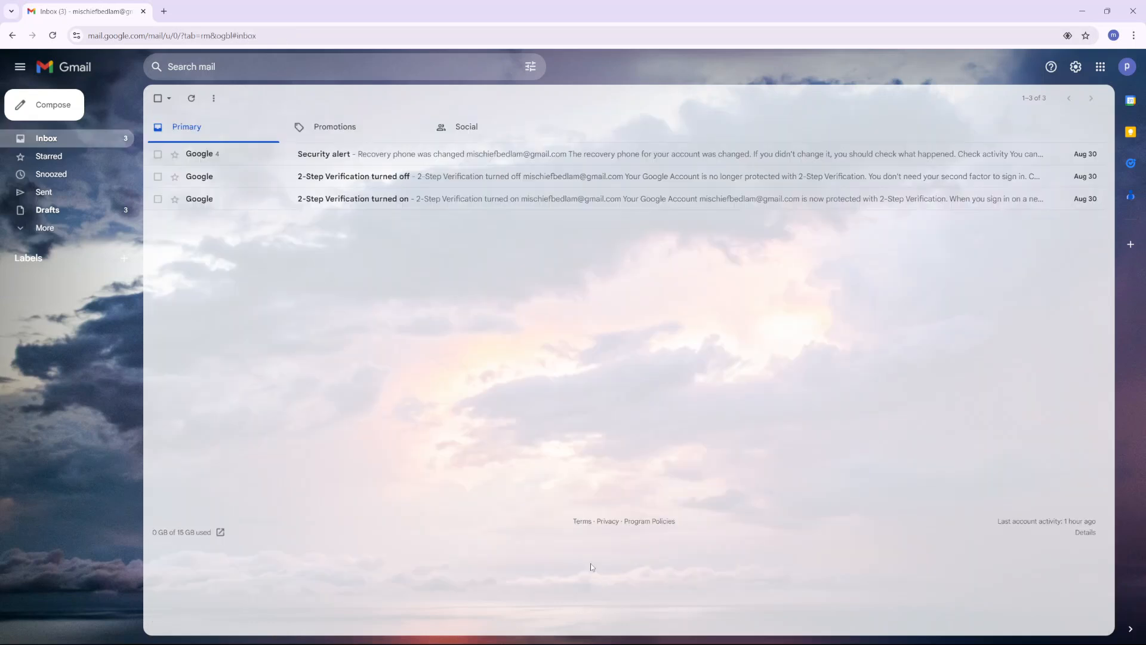
pyautogui.moveTo(454, 320)
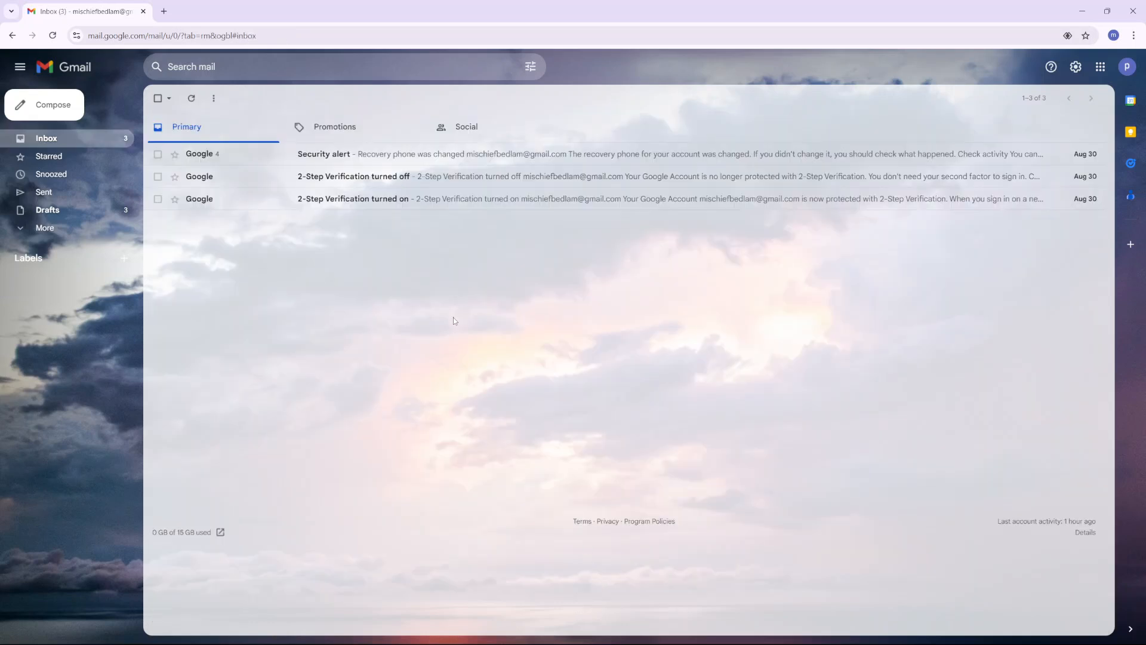